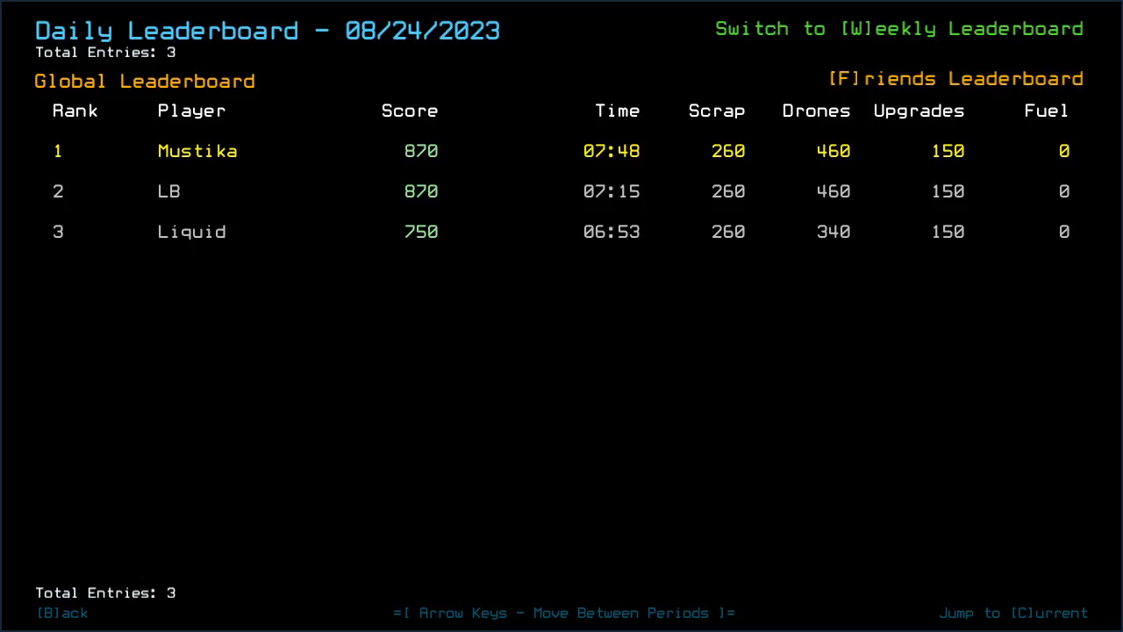
Step: Flip between the 08/25/2023 and 08/24/2023 daily leaderboards, then back out to start the mission
{"action": "key", "text": "Right"}
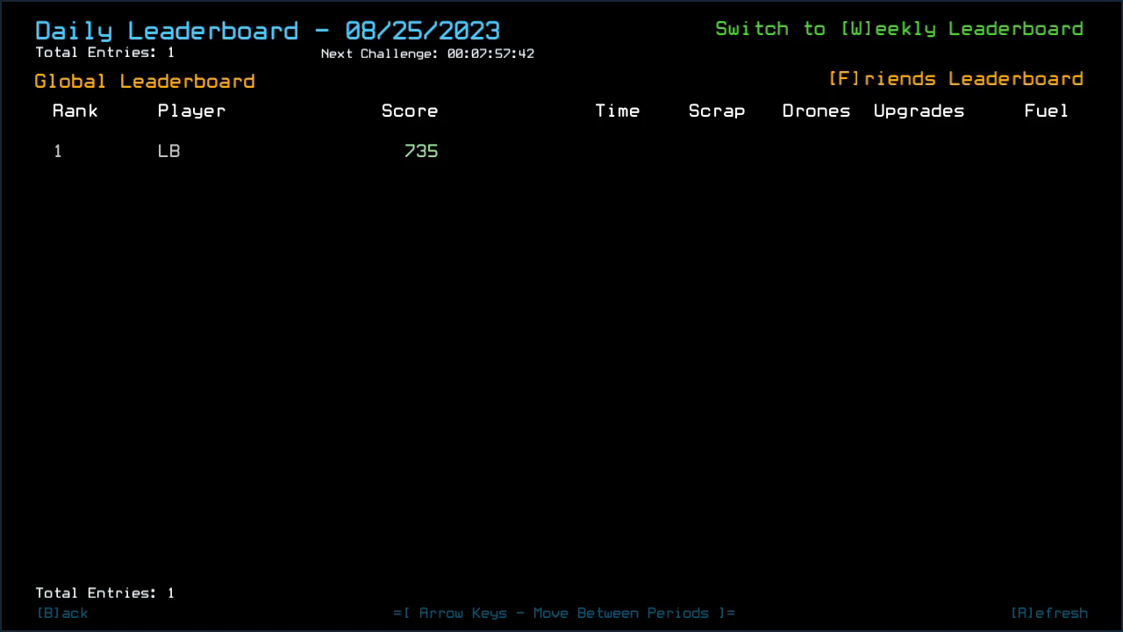
{"action": "key", "text": "Left"}
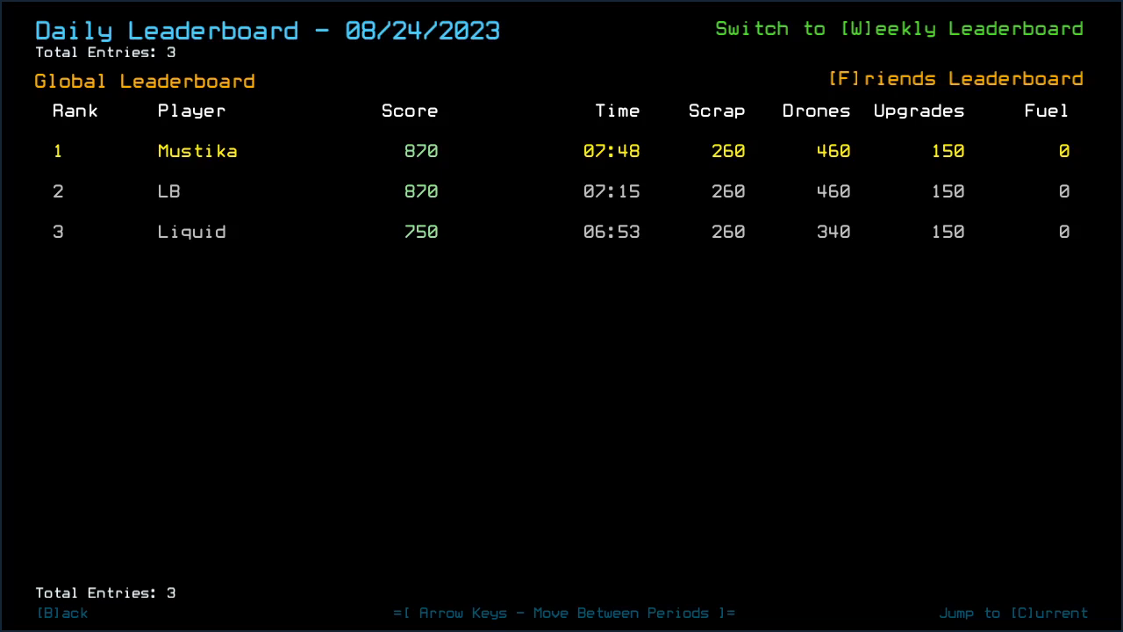
{"action": "key", "text": "b"}
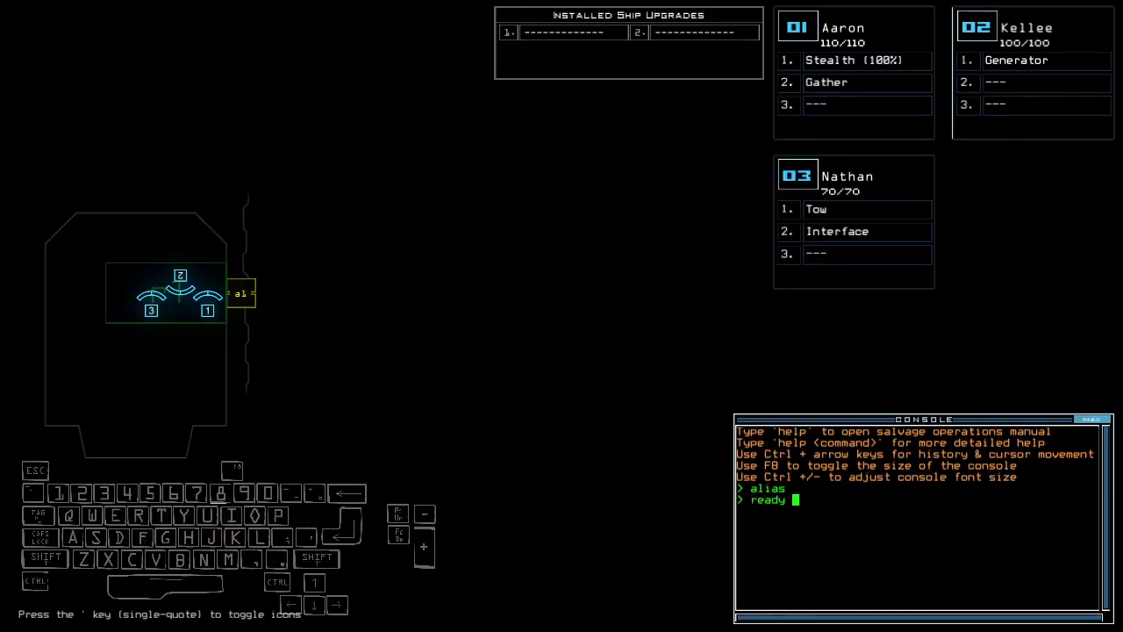
Step: Run 'ready 3;set 2;status' to set the drone and get the derelict's status report
{"action": "type", "text": "3;set 2;status"}
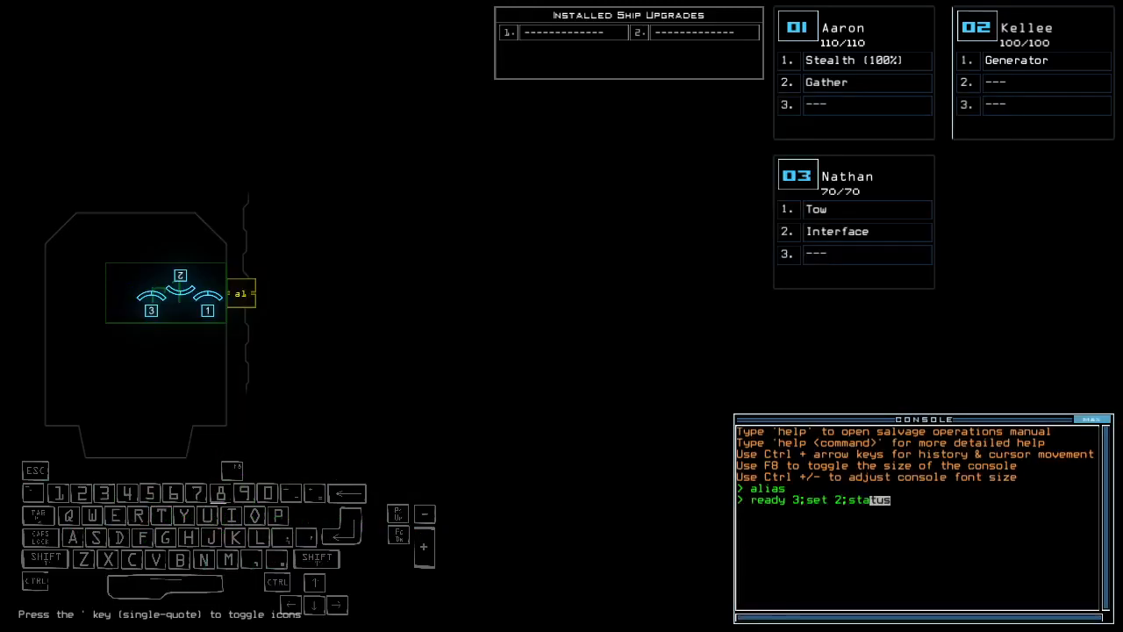
{"action": "type", "text": "goxn"}
{"action": "key", "text": "Return"}
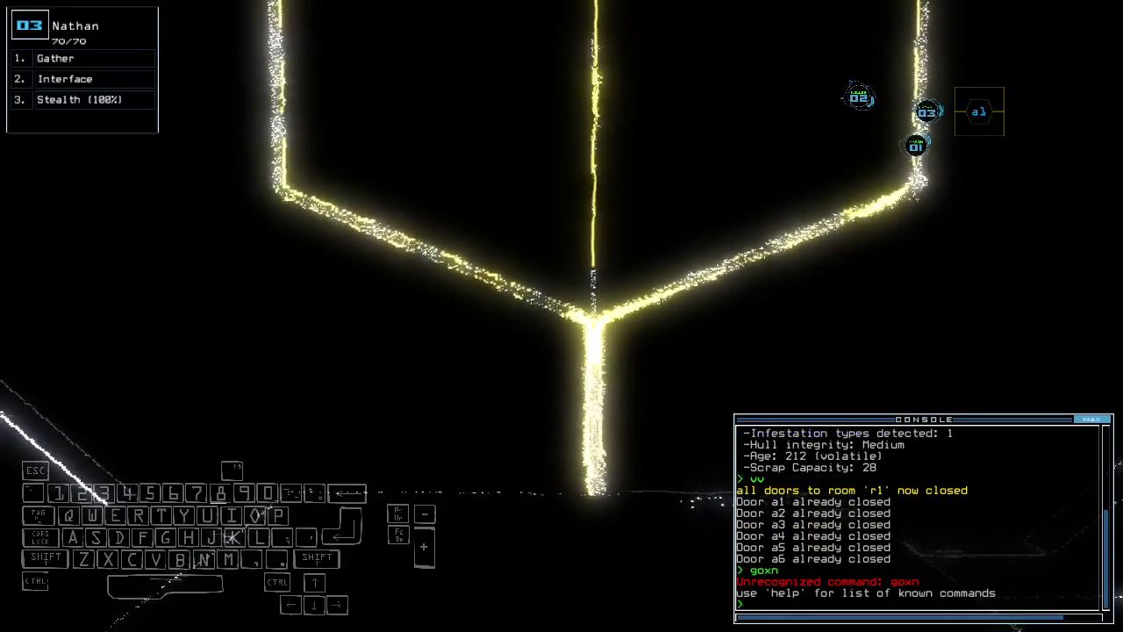
{"action": "mouse_move", "coordinate": [793, 341]}
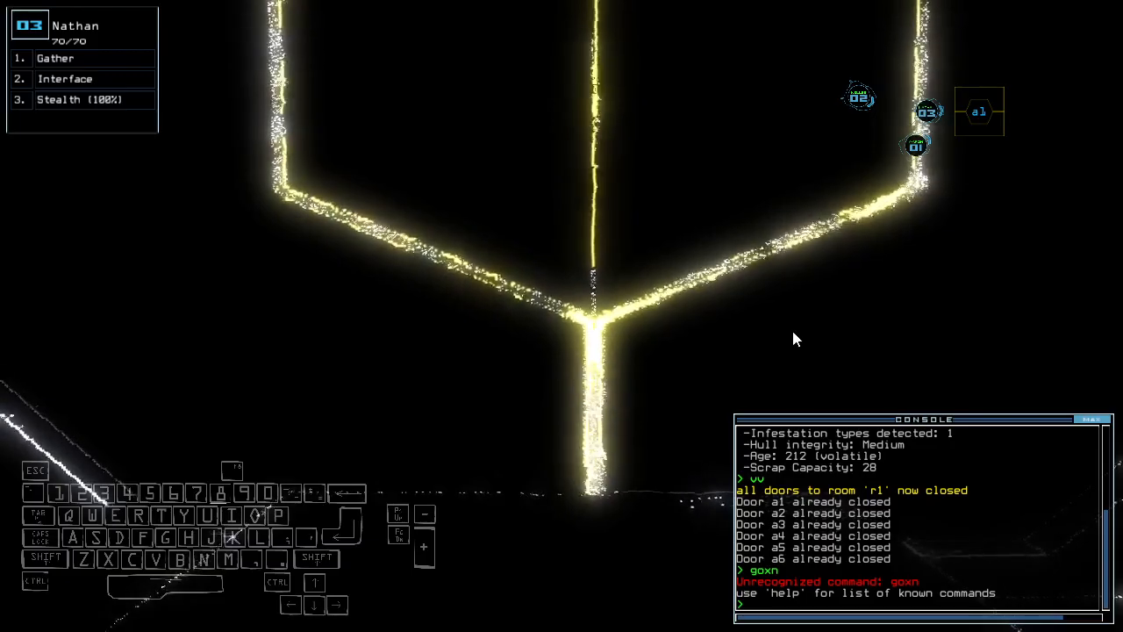
Step: Gather scrap, re-dock and leave the derelict, ending the daily with 735 points
{"action": "type", "text": "go"}
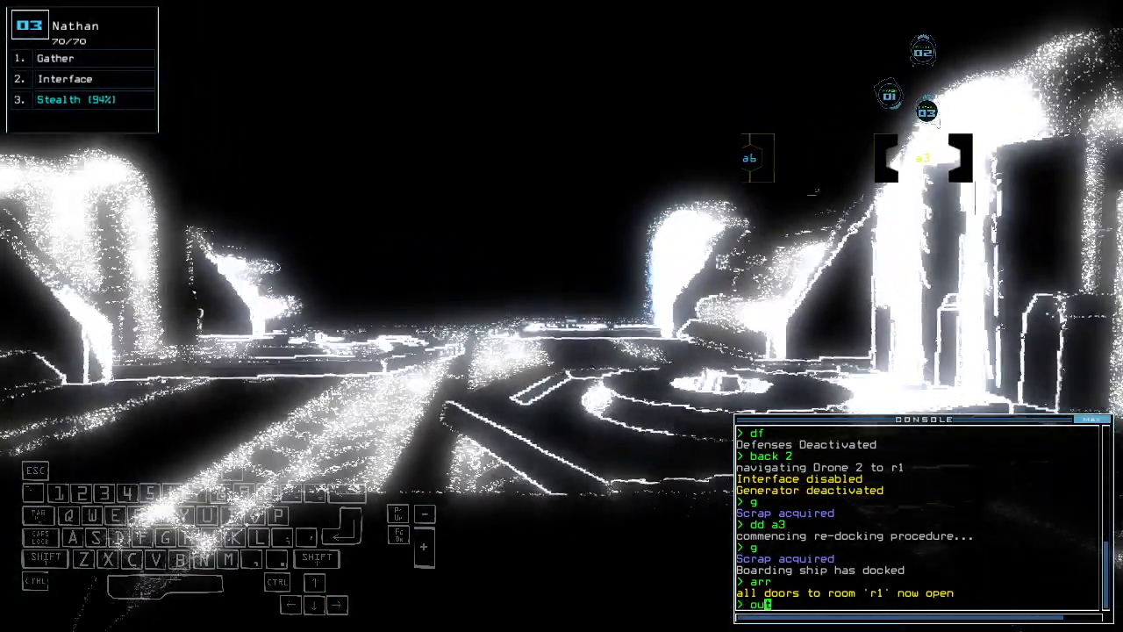
{"action": "key", "text": "Return"}
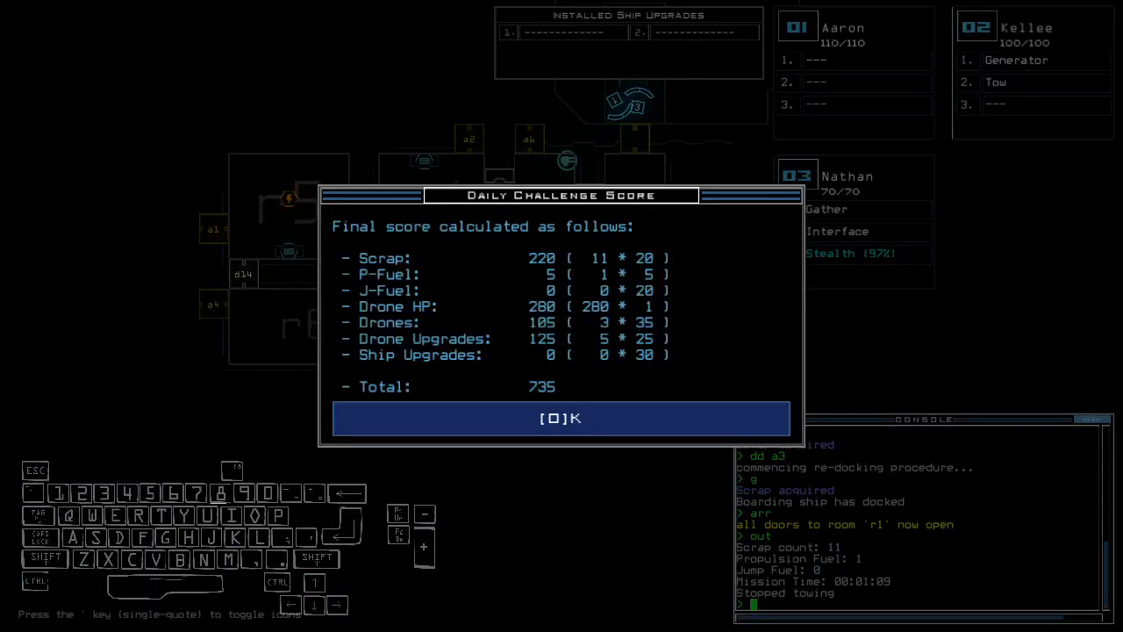
Step: Accept the 735-point score, go back to the boot menu, visit Options and return
{"action": "left_click", "coordinate": [562, 418]}
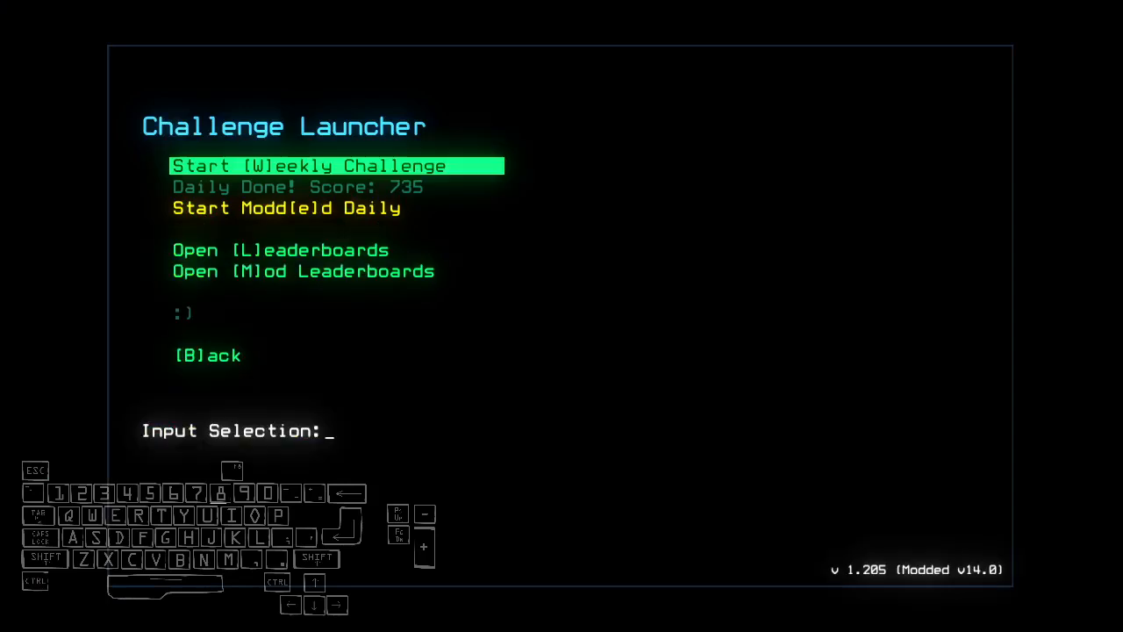
{"action": "key", "text": "b"}
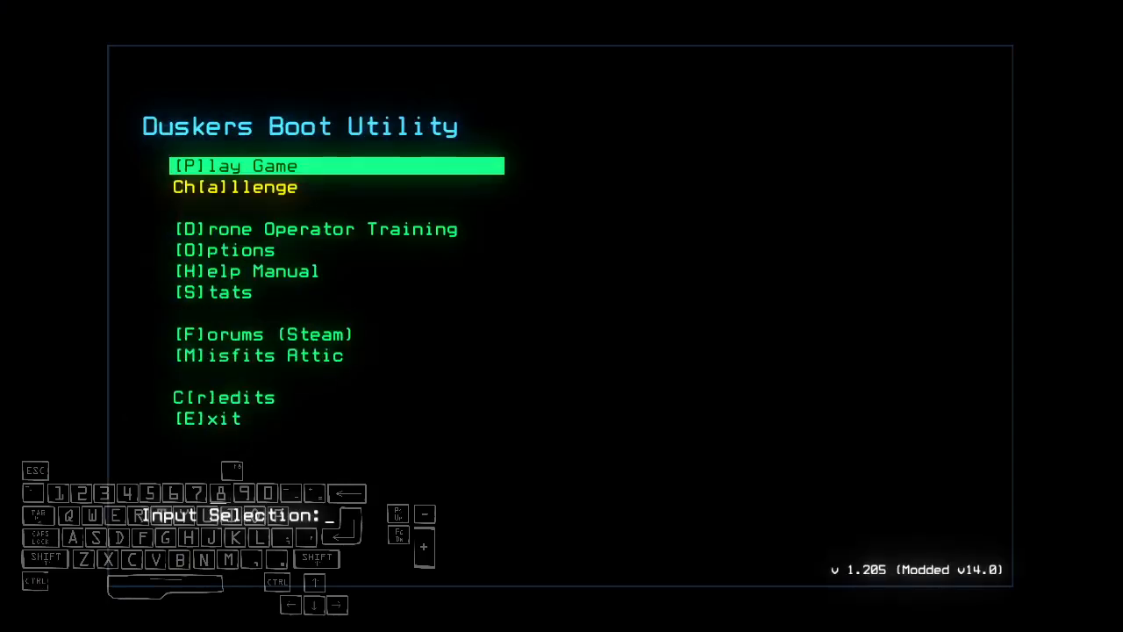
{"action": "key", "text": "o"}
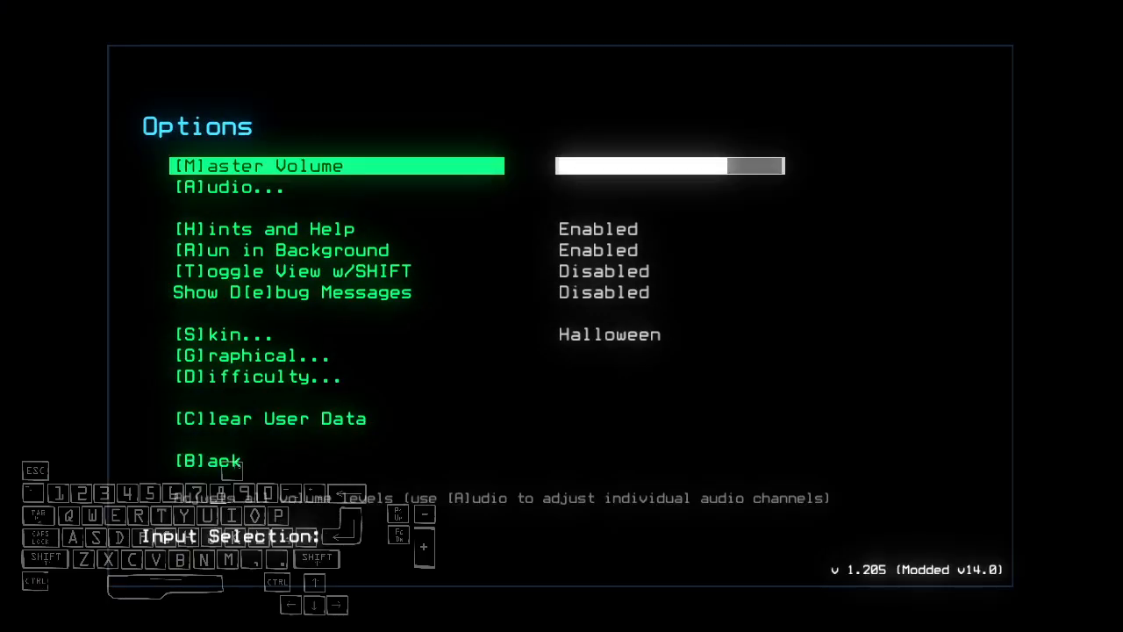
{"action": "left_click", "coordinate": [253, 354]}
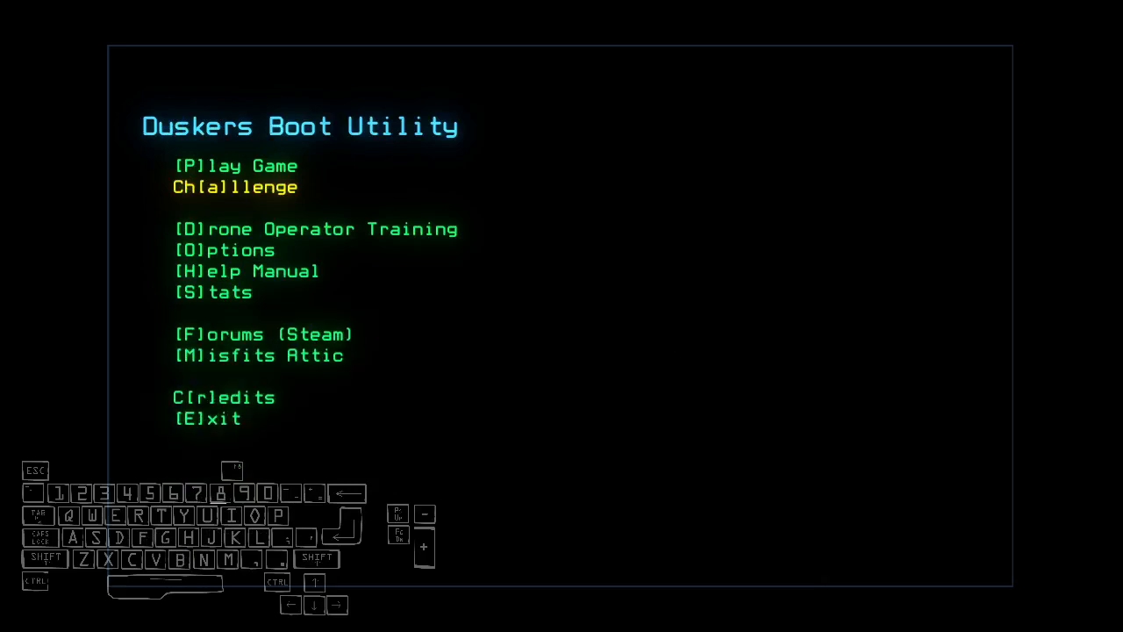
Step: Open the Challenge choices to start the modded daily mission
{"action": "key", "text": "a"}
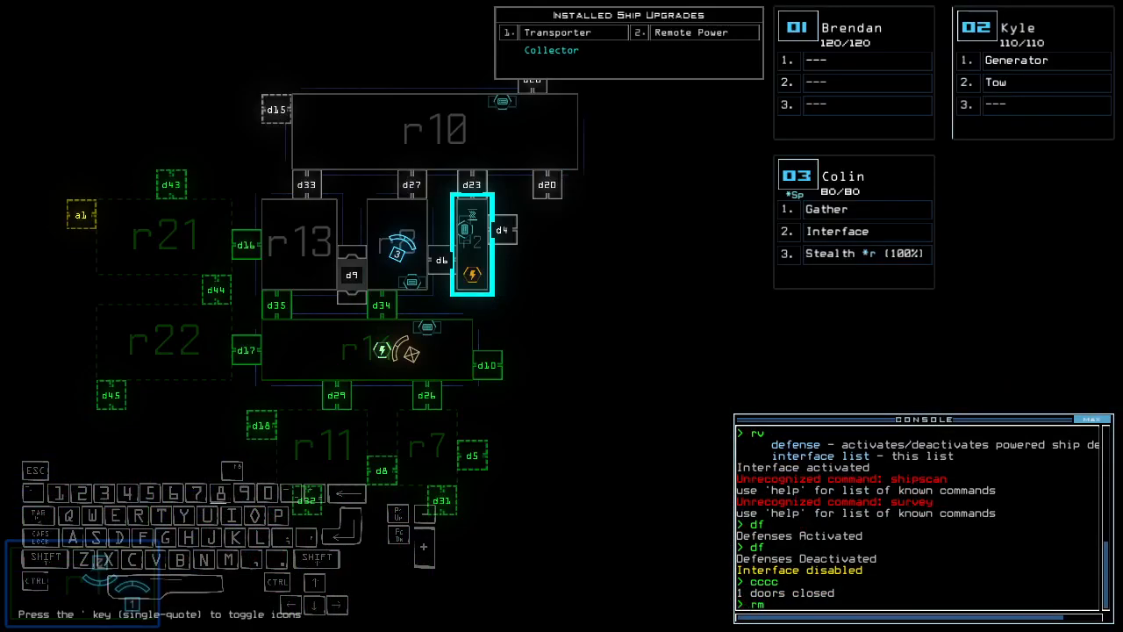
Step: Route power with 'rm r14 r2' and bring up the Swap panel for Kyle and Colin
{"action": "type", "text": "rm r14 r2"}
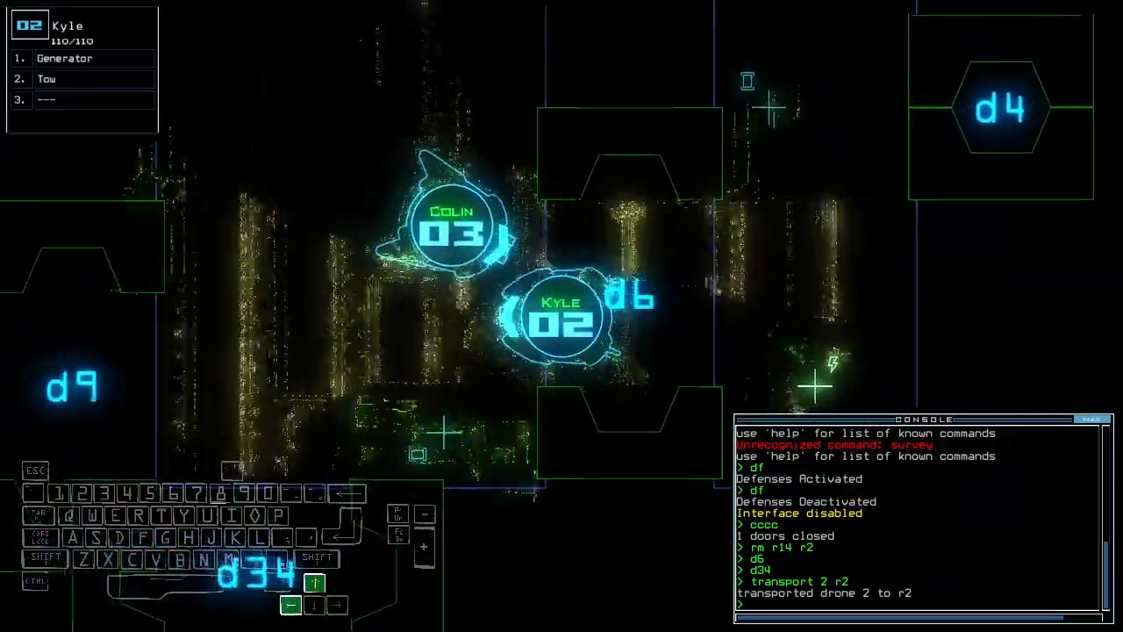
{"action": "type", "text": "swa"}
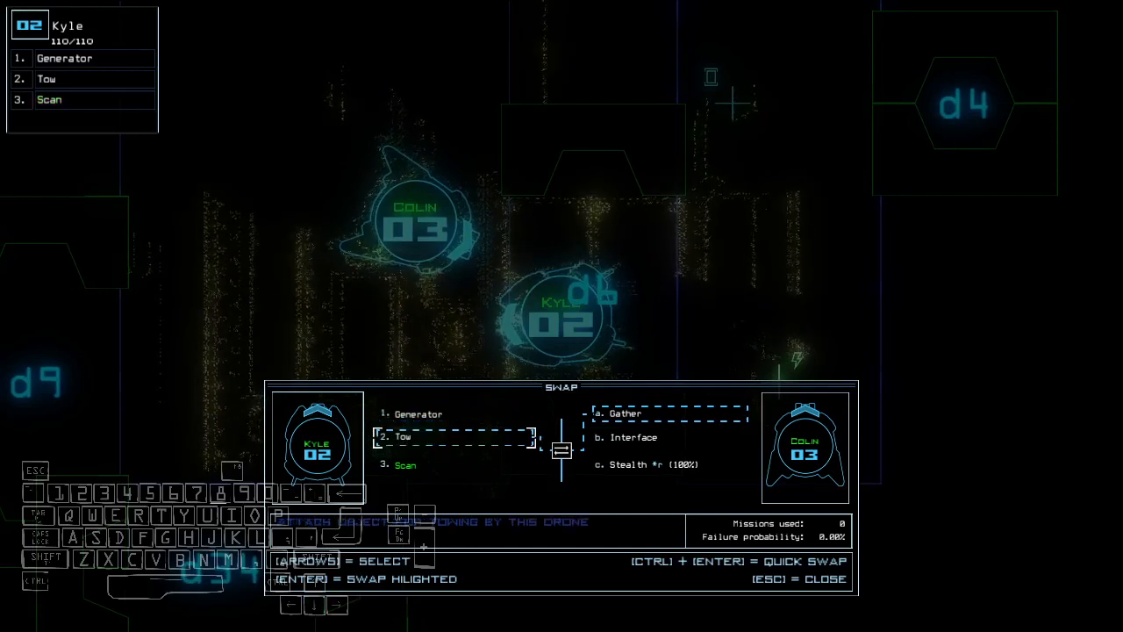
Step: Move stealthed Colin through the doors toward r4, opening d31 on the way
{"action": "key", "text": "down"}
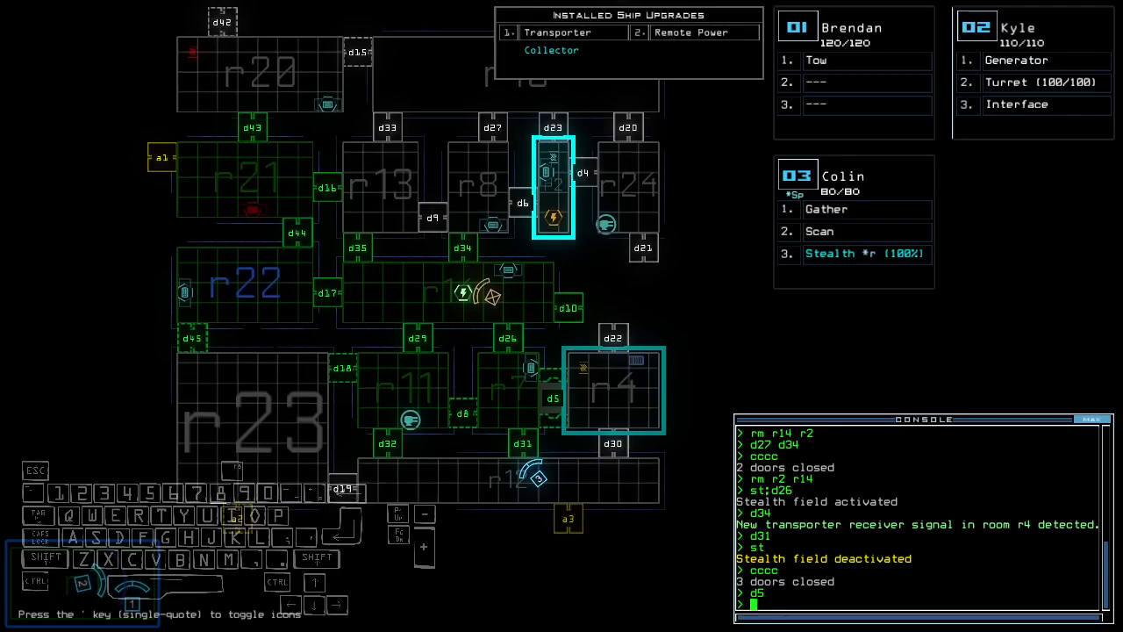
{"action": "type", "text": "d31 ;st"}
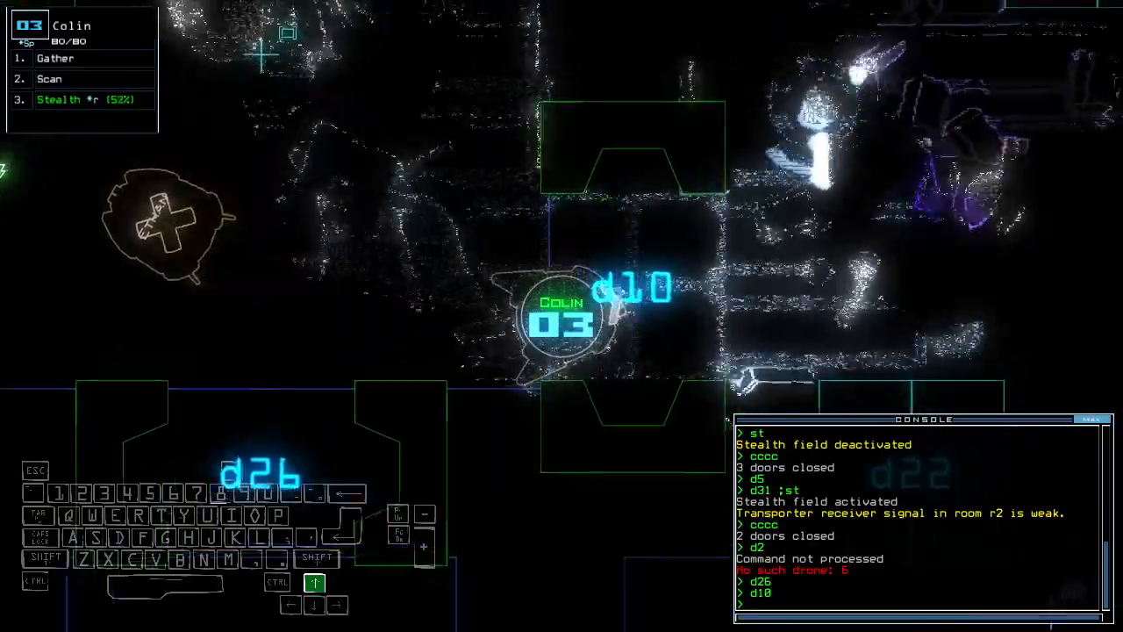
Step: Scan Colin's new room and start rerouting power from r14
{"action": "type", "text": "scan"}
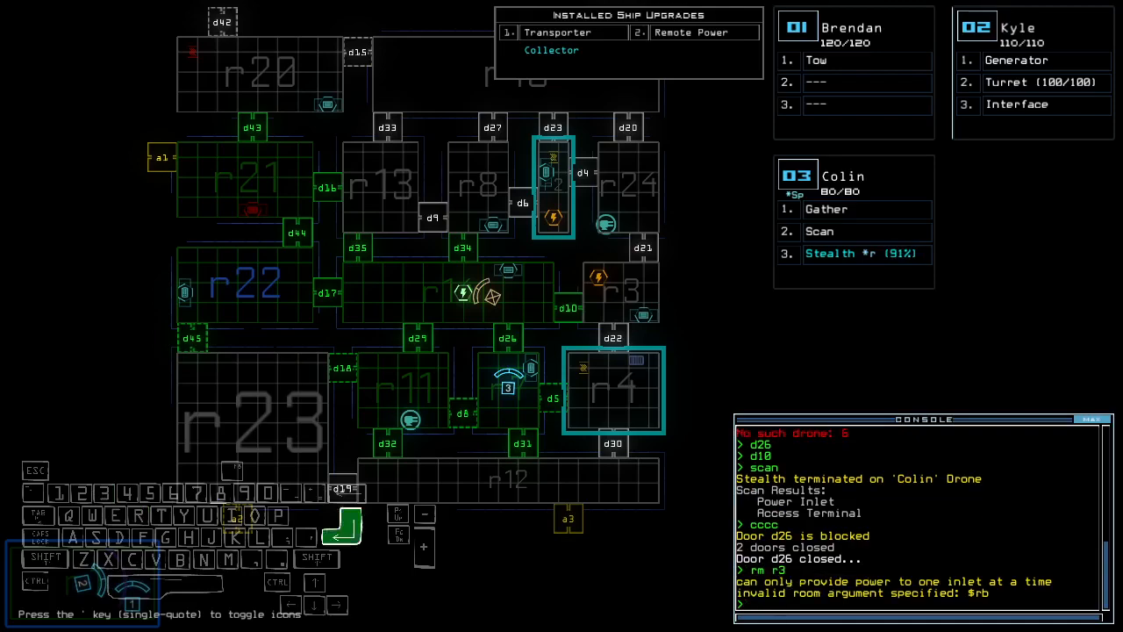
{"action": "type", "text": "rm r14 r"}
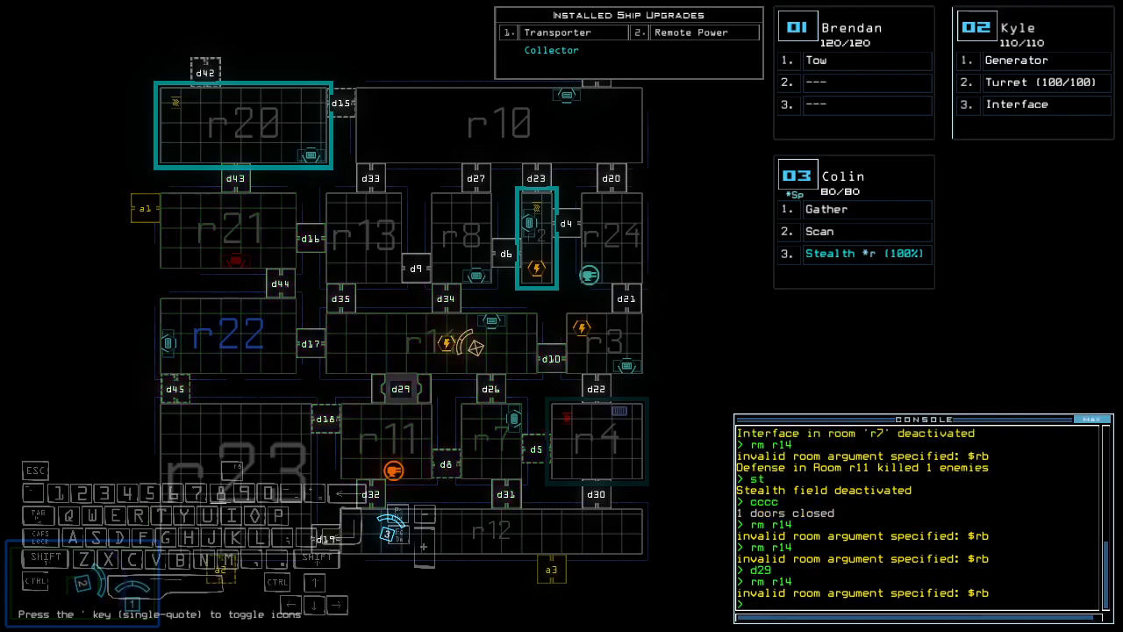
Step: Retry the 'rm r14' power routing commands between opening doors d29 and d10
{"action": "type", "text": "rm r"}
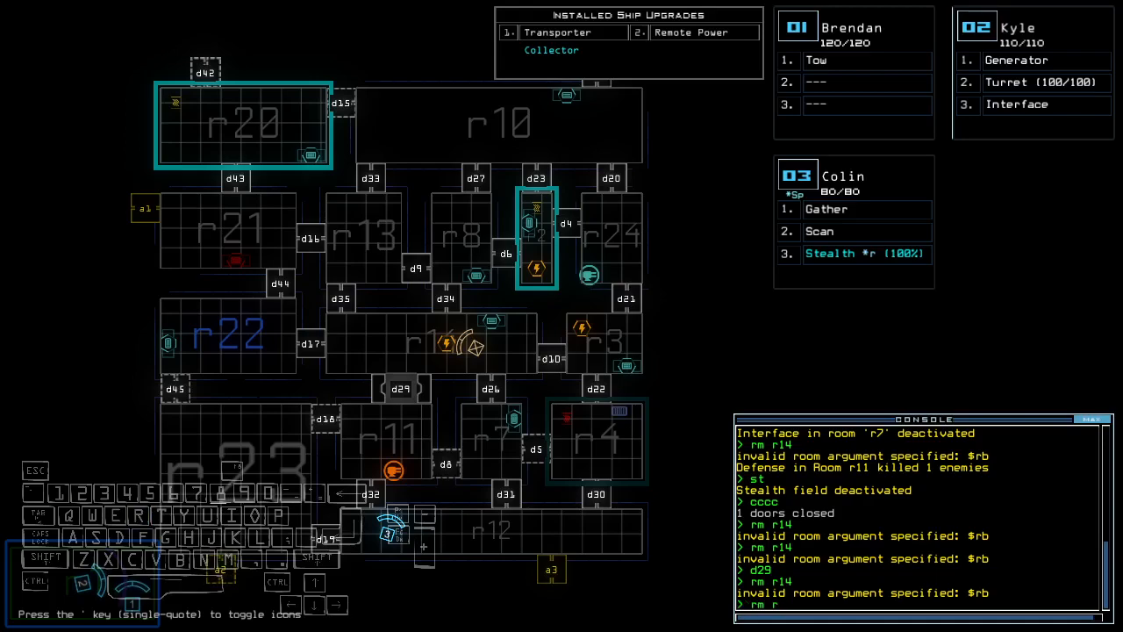
{"action": "key", "text": "r"}
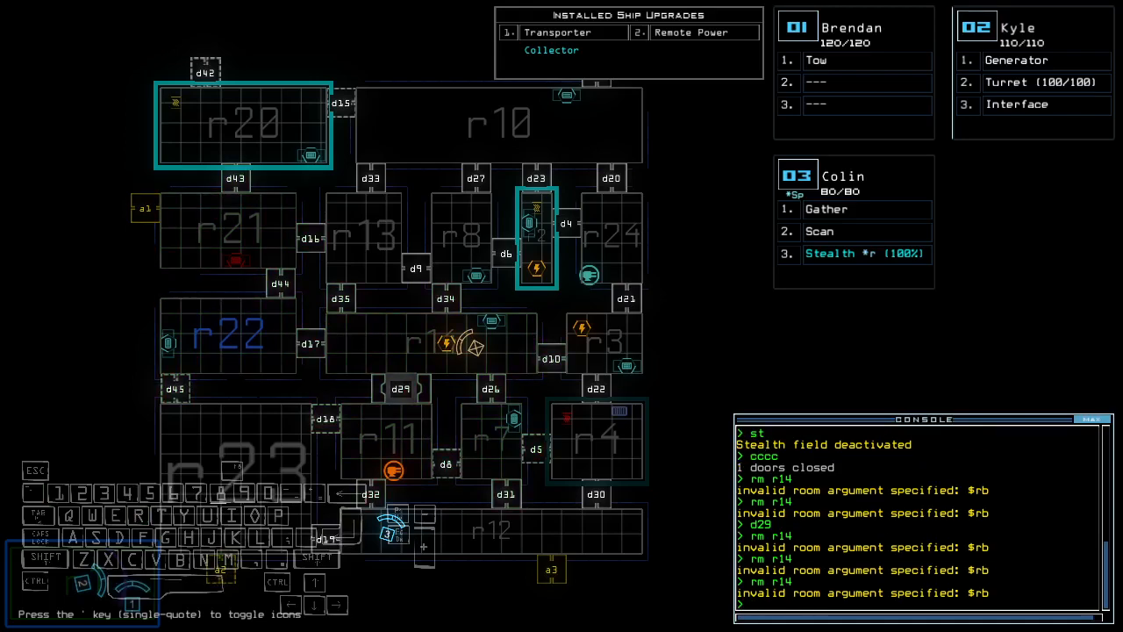
{"action": "type", "text": "rm r"}
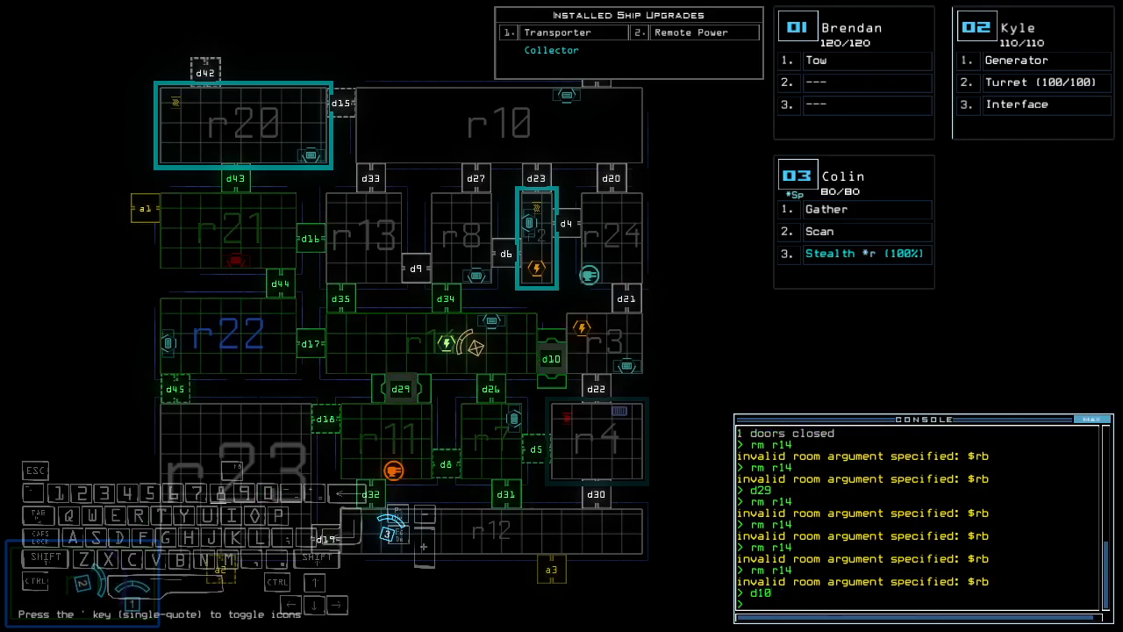
{"action": "type", "text": "f r"}
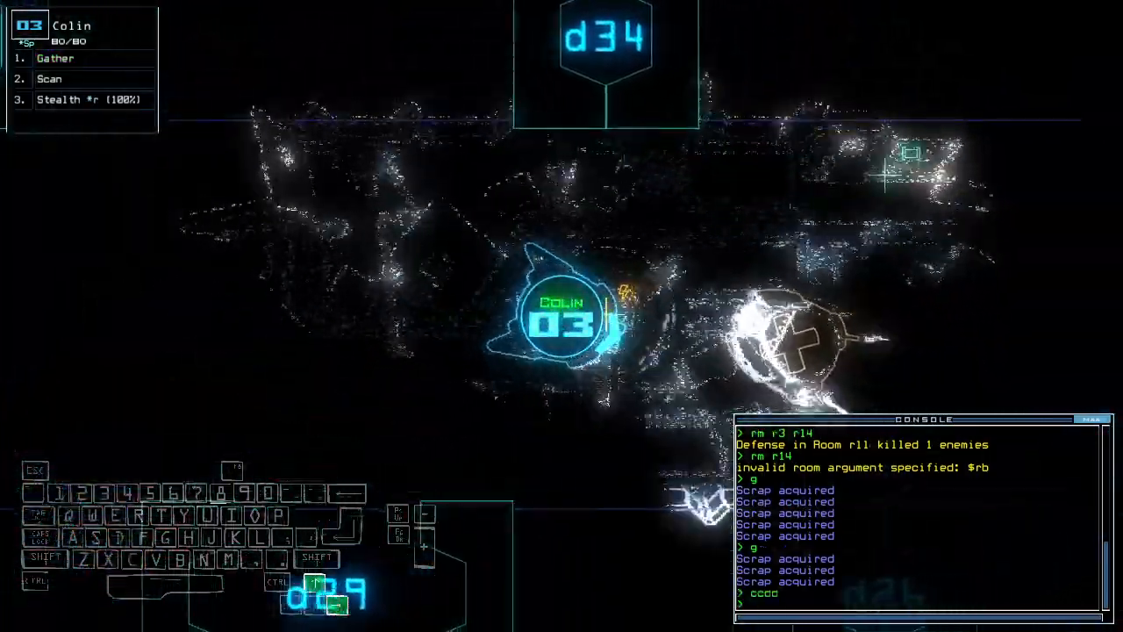
Step: Return from drone camera to the map and select drones 1 and 3 for gathering scrap
{"action": "key", "text": "apostrophe"}
{"action": "type", "text": "rm r"}
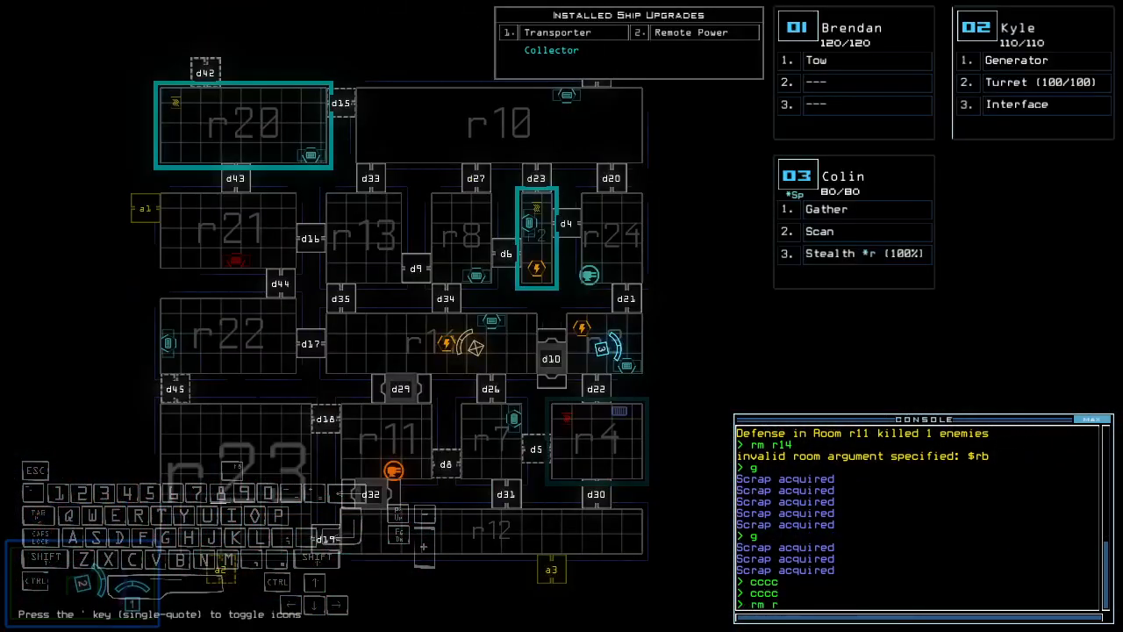
{"action": "type", "text": "1"}
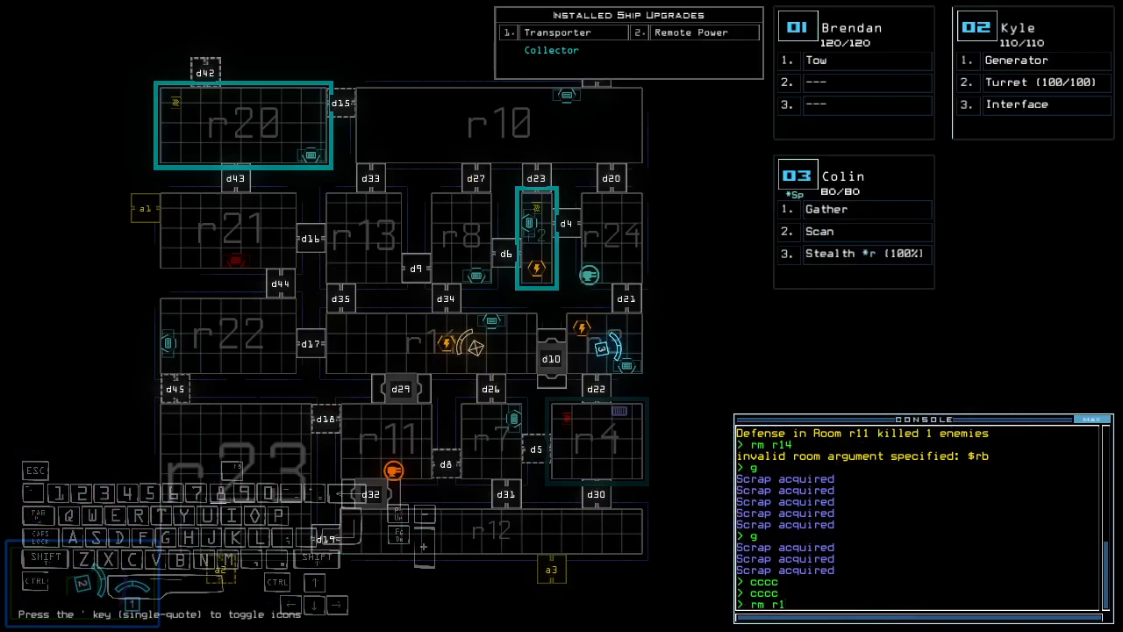
{"action": "type", "text": "3"}
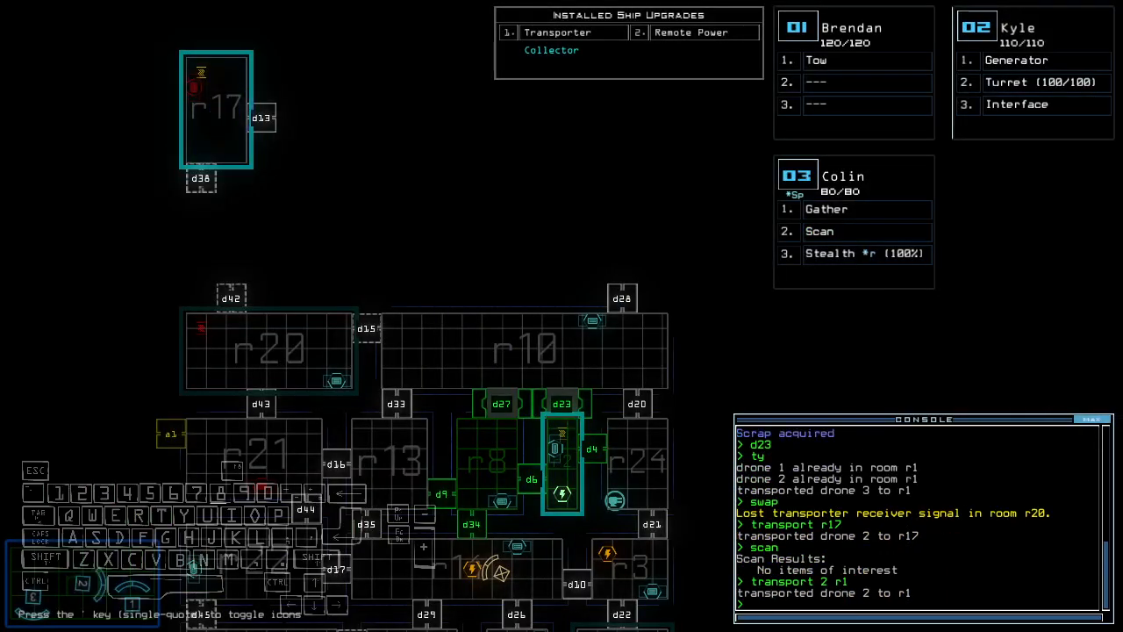
Step: Transport drone 3 to r17, leave with 'out' and accept the 1030-point score summary
{"action": "type", "text": "transport 3 r17"}
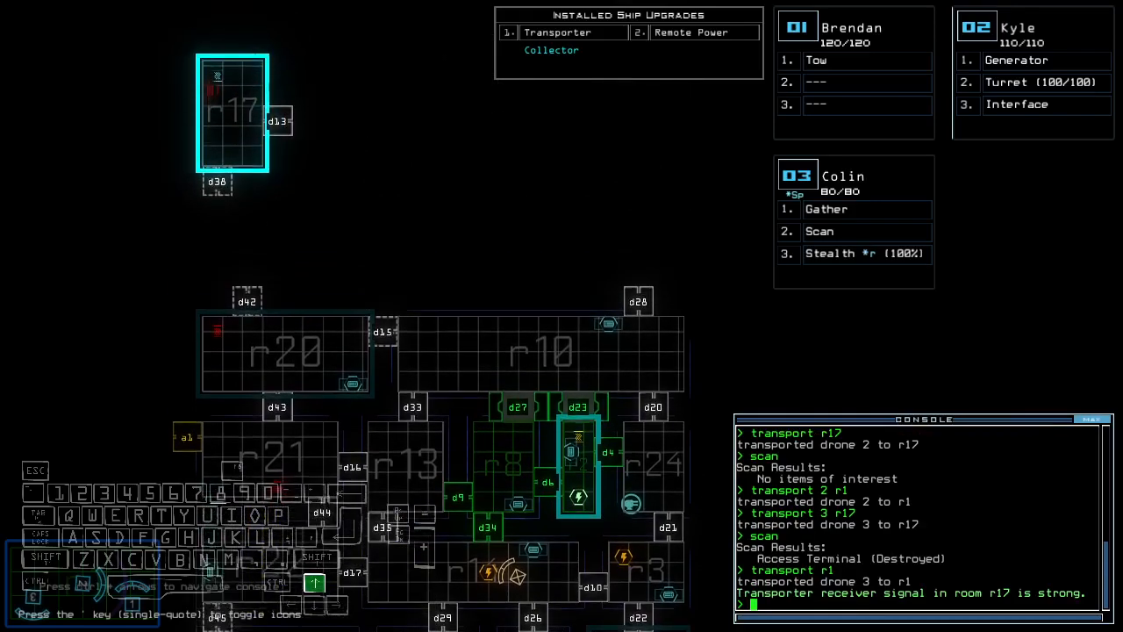
{"action": "scroll", "scroll_direction": "down", "scroll_amount": 3}
{"action": "type", "text": "te"}
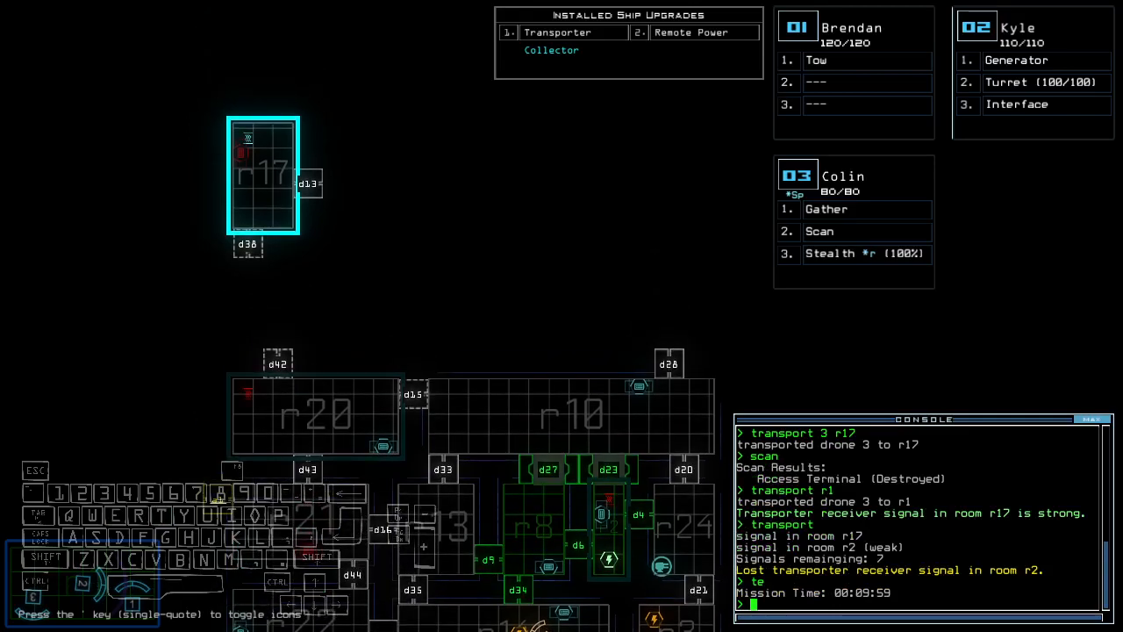
{"action": "scroll", "scroll_direction": "down", "scroll_amount": 3}
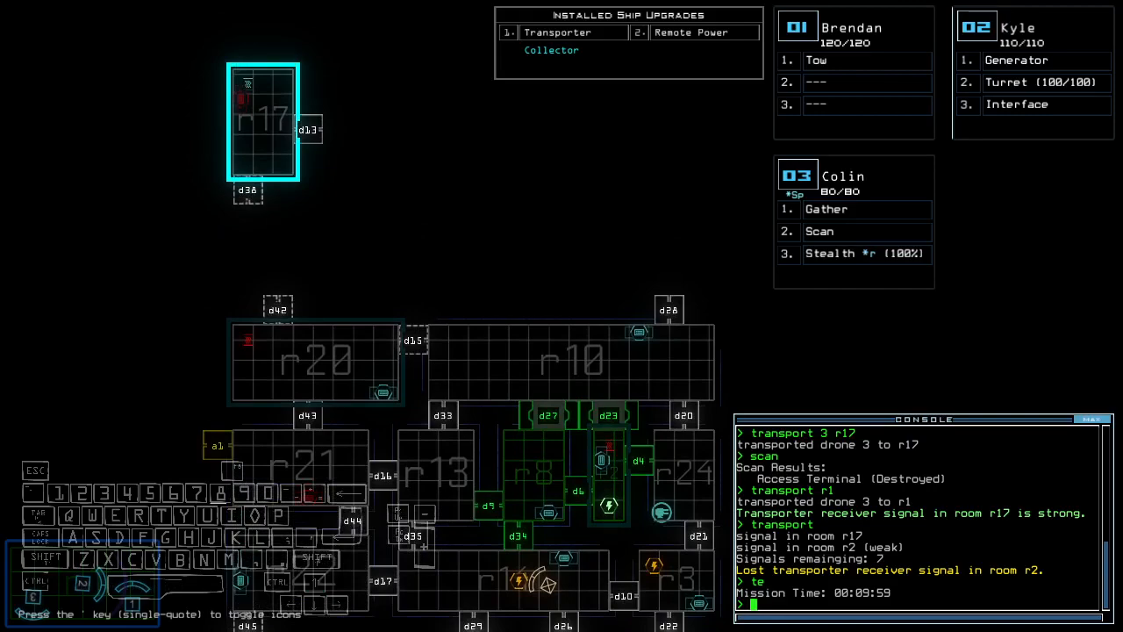
{"action": "type", "text": "ou"}
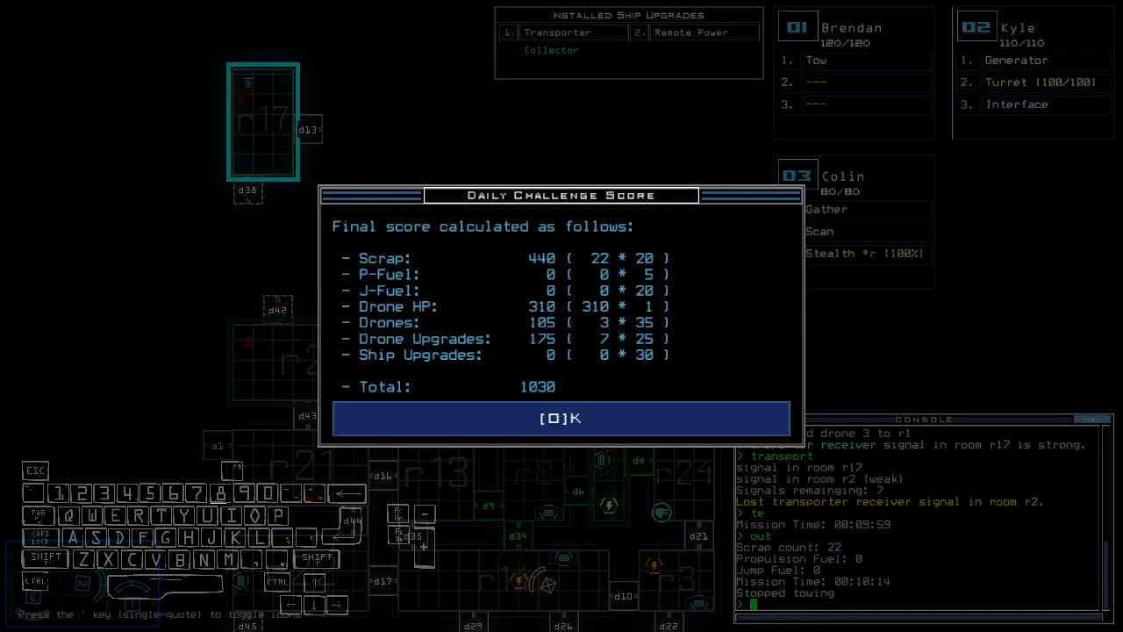
{"action": "left_click", "coordinate": [561, 417]}
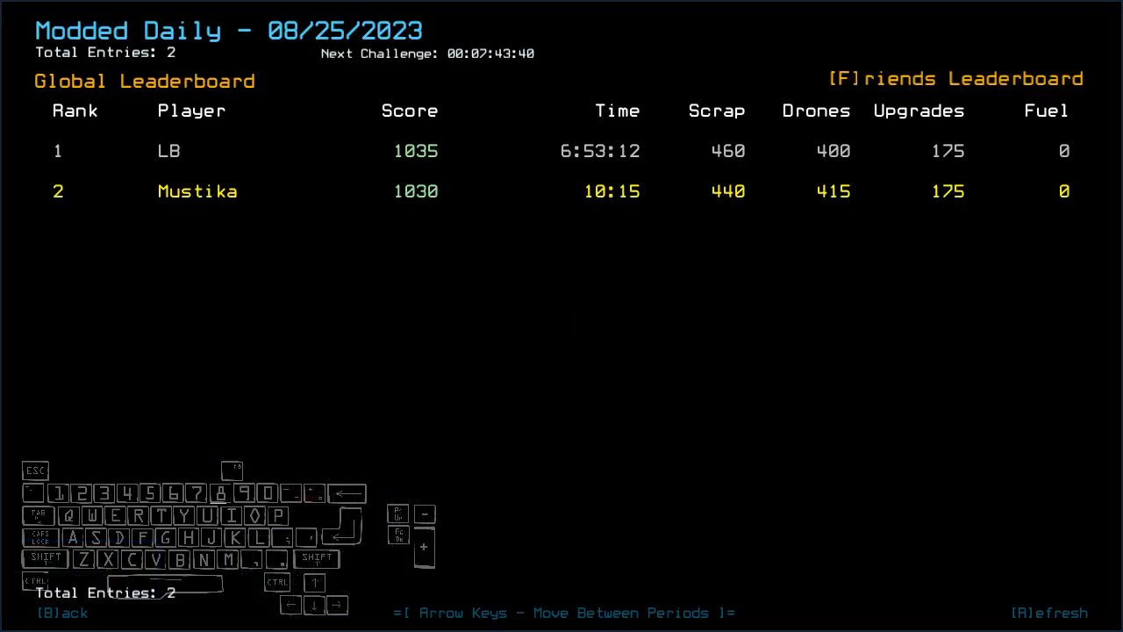